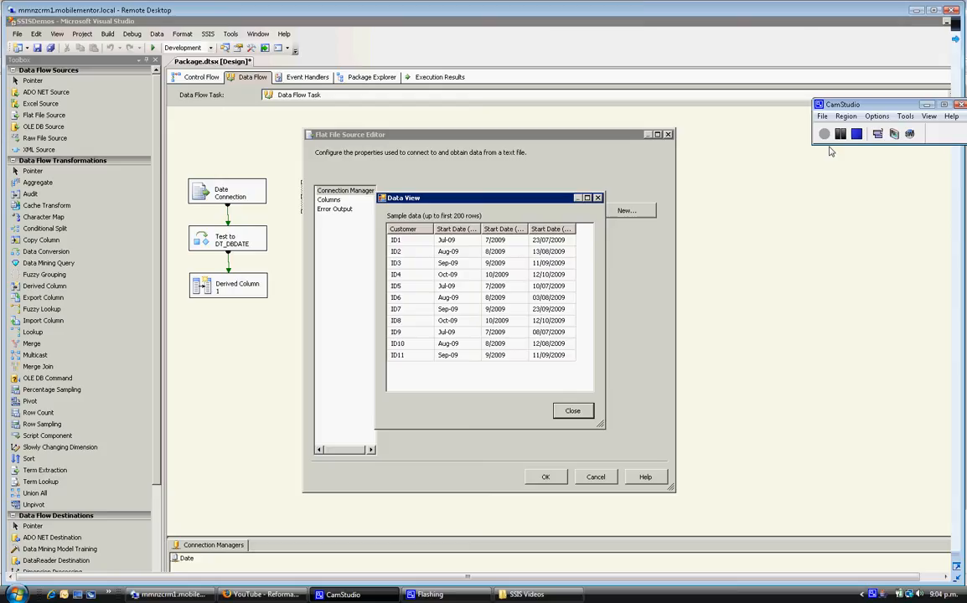
mouse_move(199, 456)
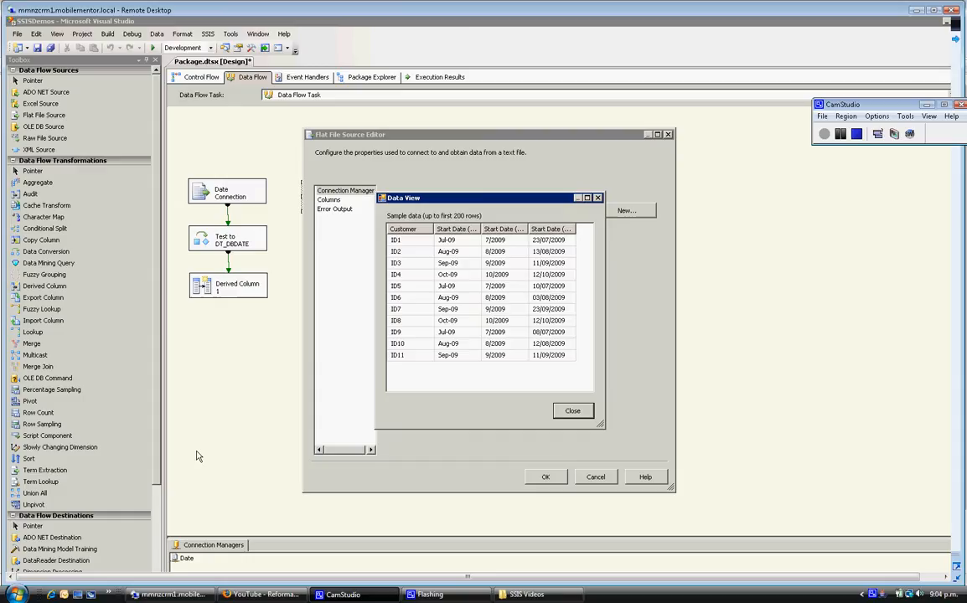
mouse_move(505, 258)
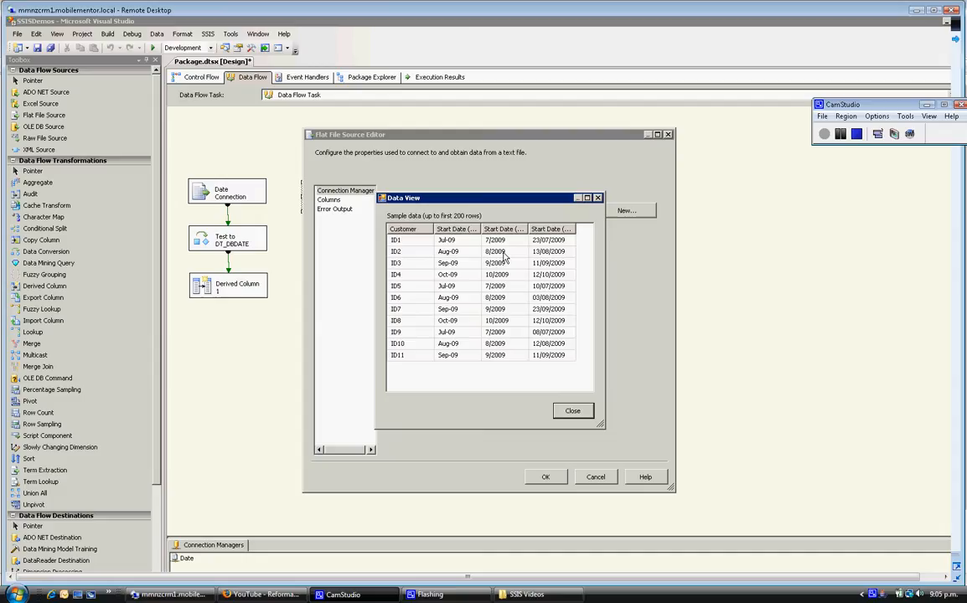
mouse_move(477, 330)
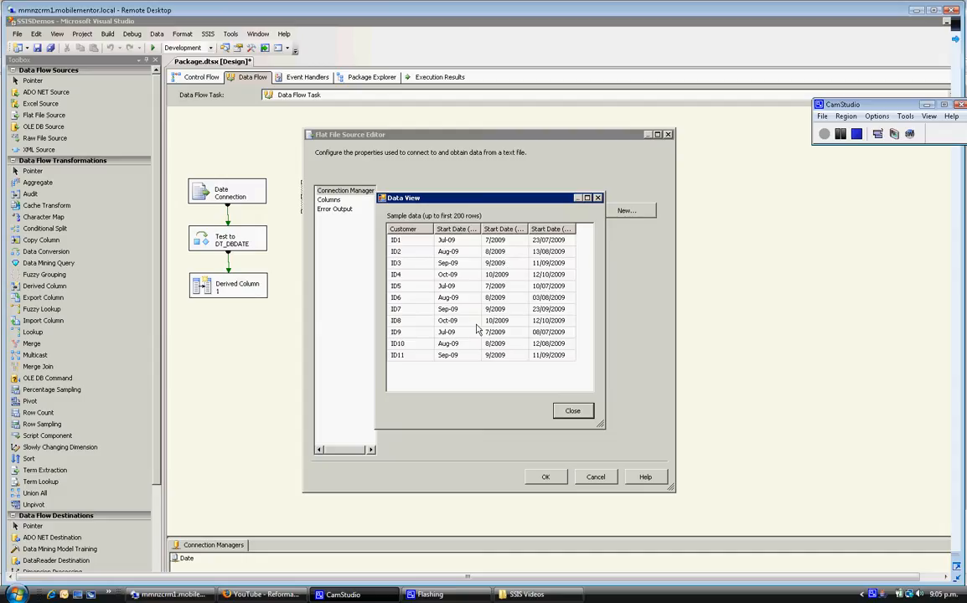
mouse_move(503, 346)
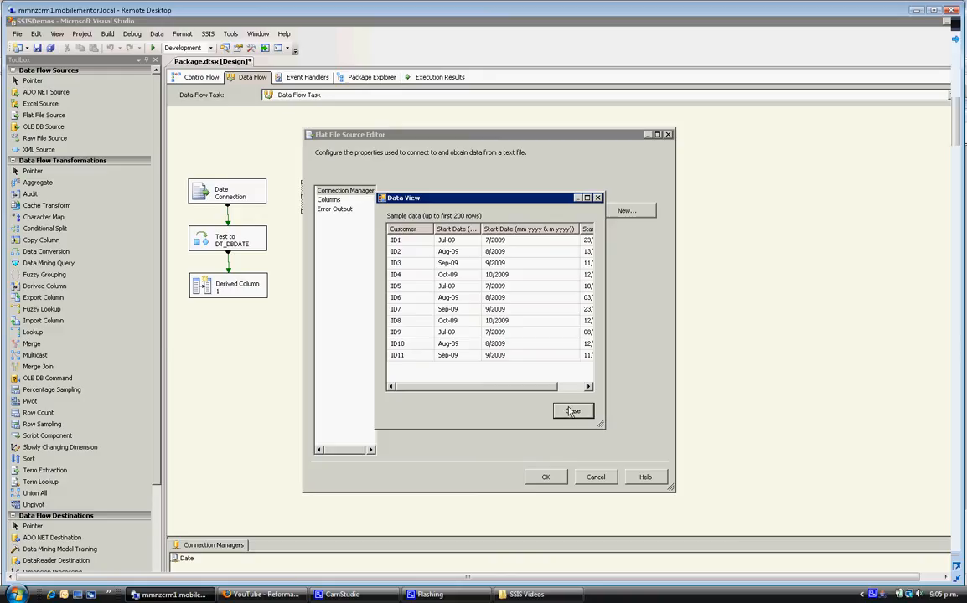
- Close the sample data preview and add a Derived Column transformation linked to Date Connection 1
left_click(573, 410)
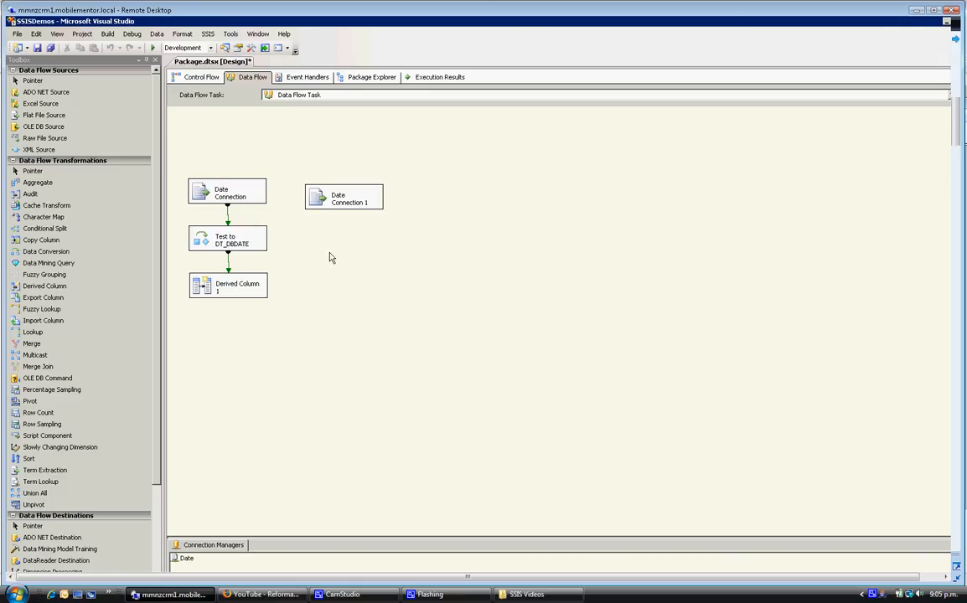
mouse_move(39, 149)
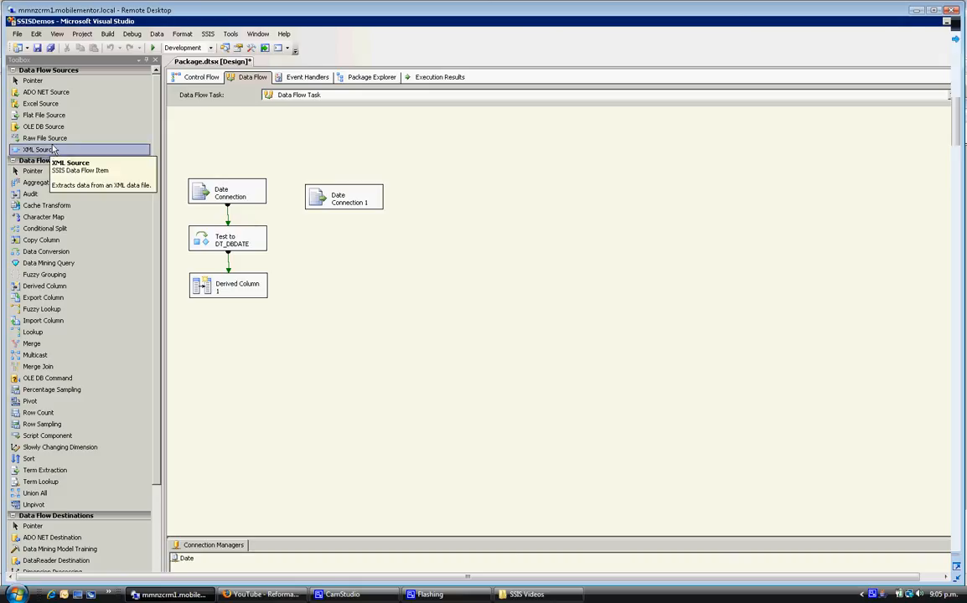
mouse_move(52, 263)
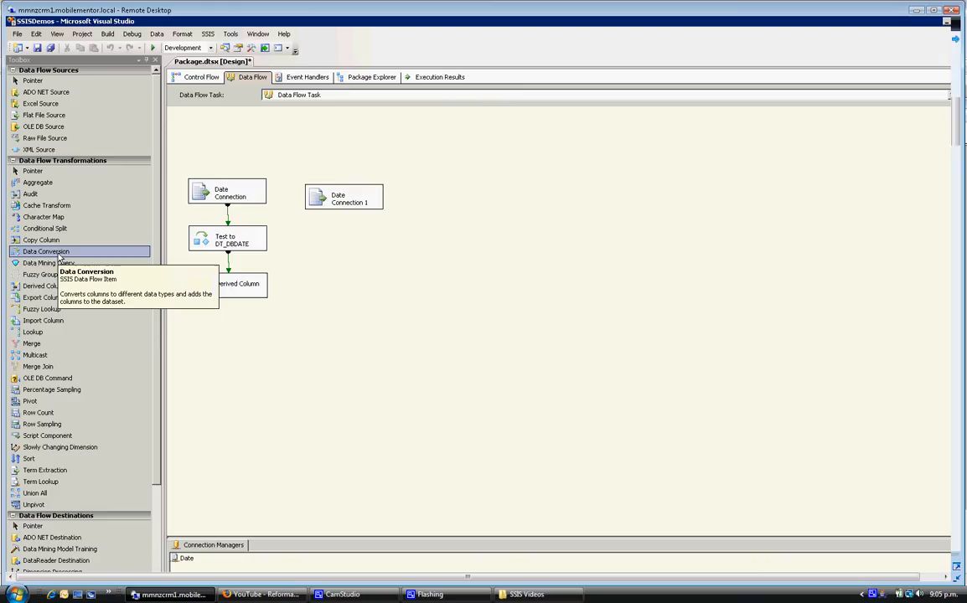
mouse_move(285, 211)
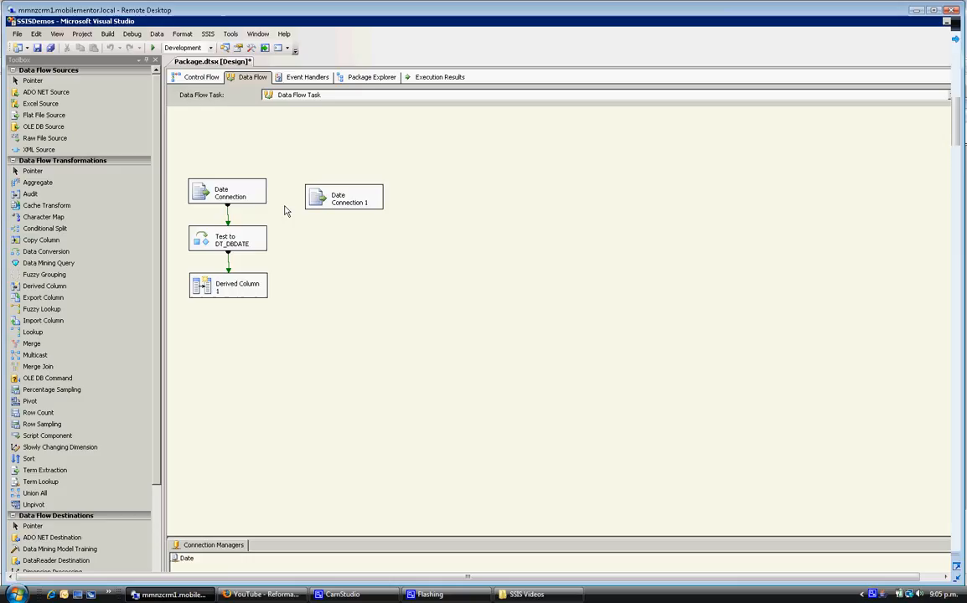
left_click(41, 240)
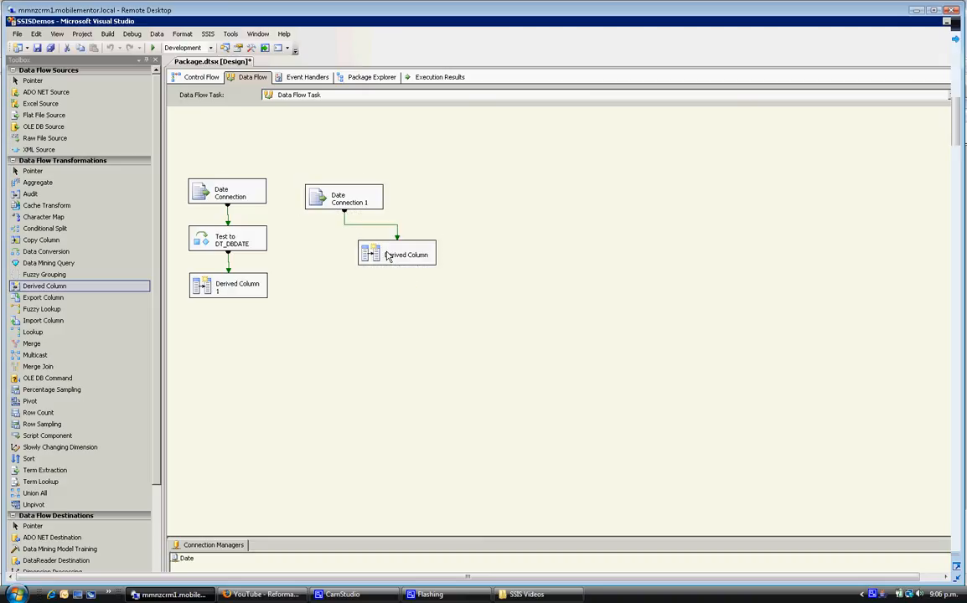
- Build Derived Column 1 as FINDSTRING([Start Date (mm yyyy & m yyyy)], "/", 1) from the String Functions list
double_click(396, 252)
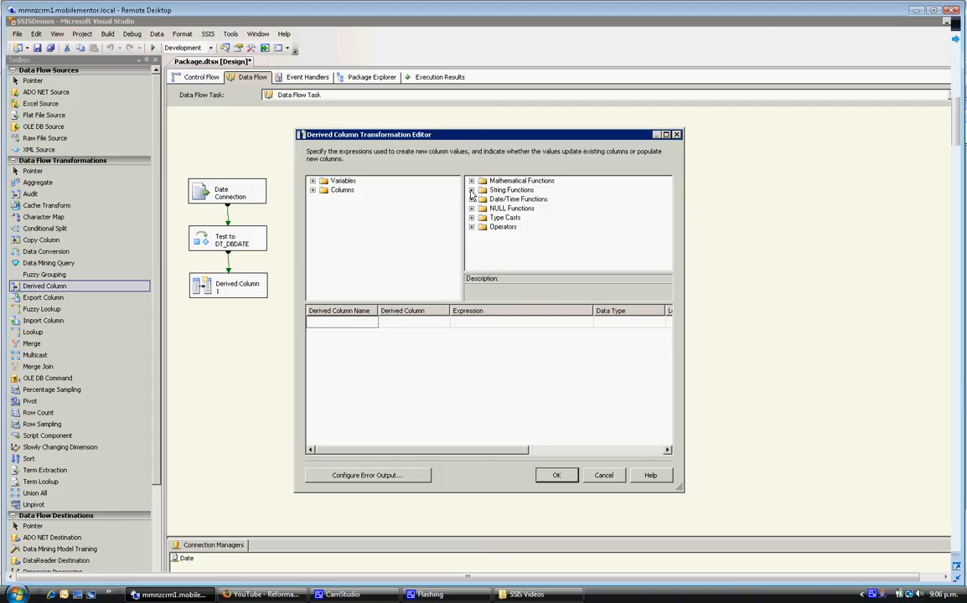
left_click(471, 189)
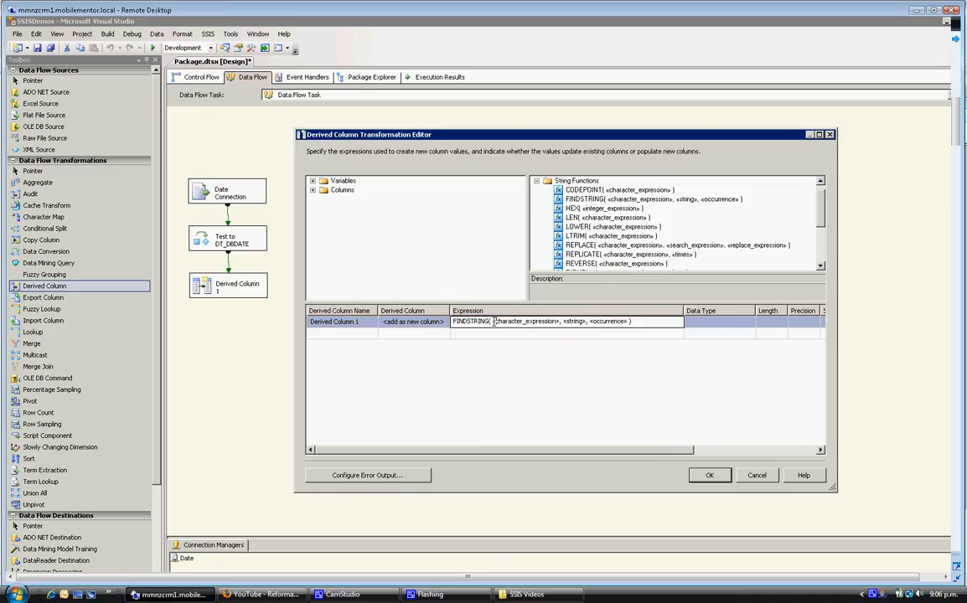
double_click(524, 321)
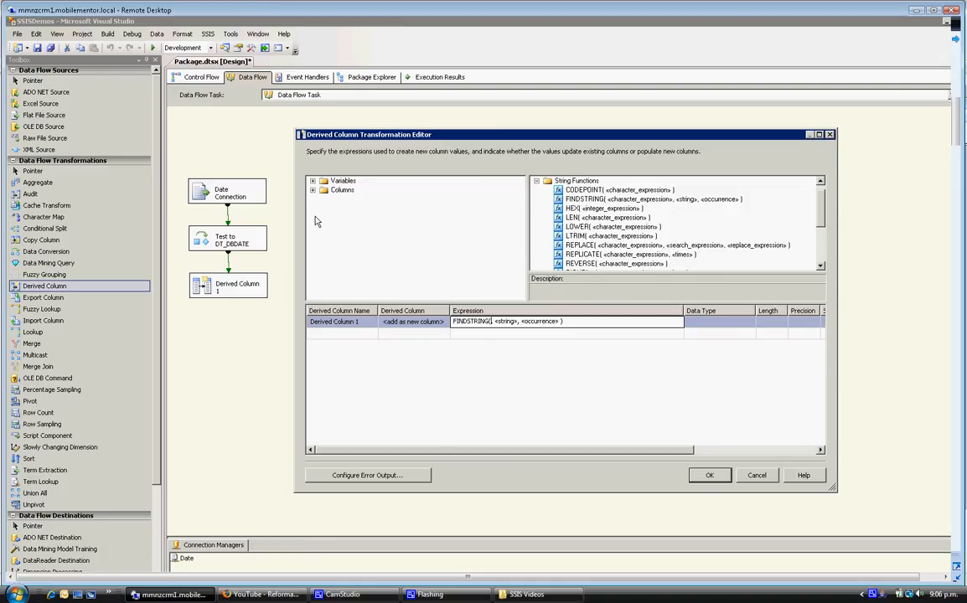
left_click(313, 189)
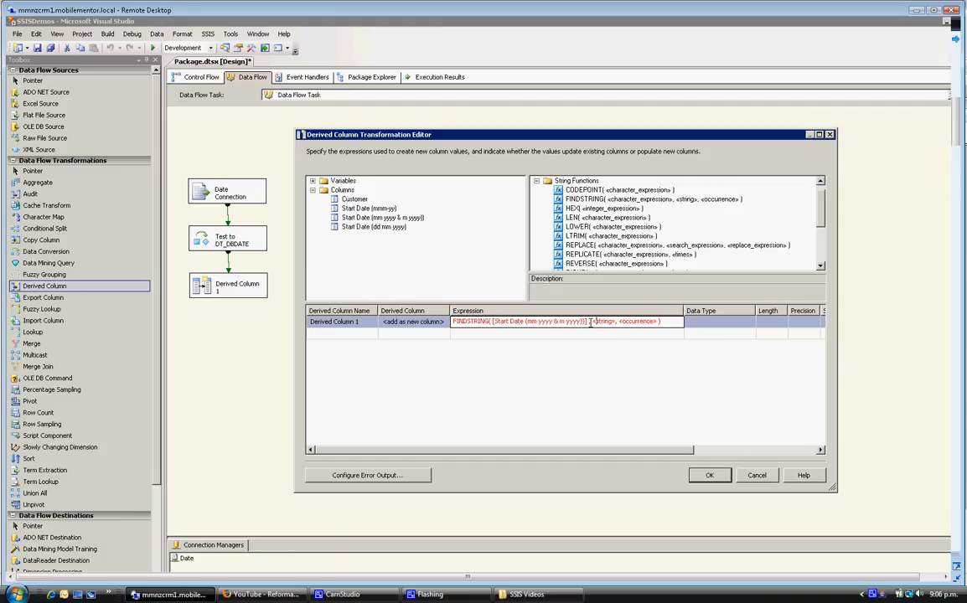
double_click(602, 321)
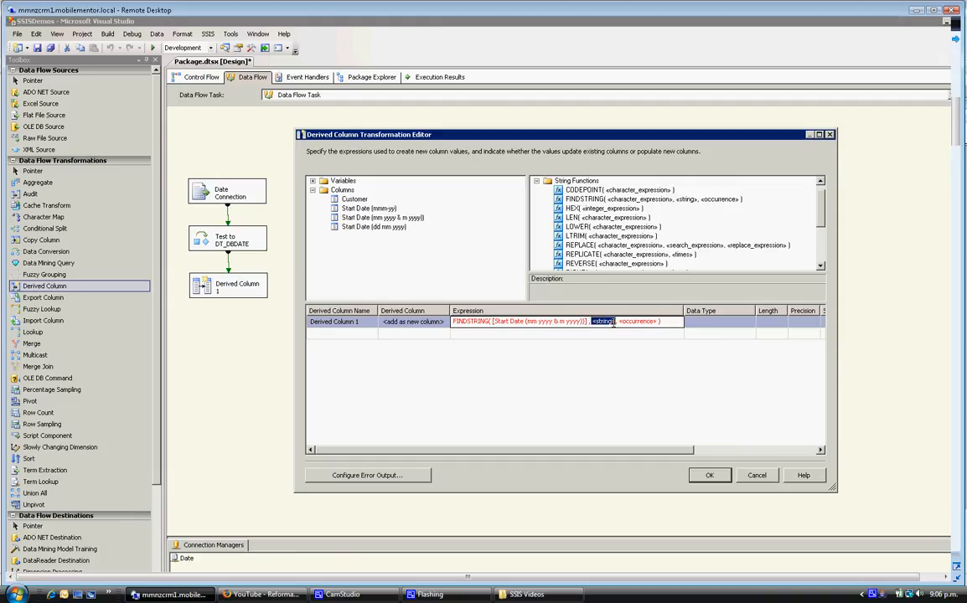
mouse_move(611, 320)
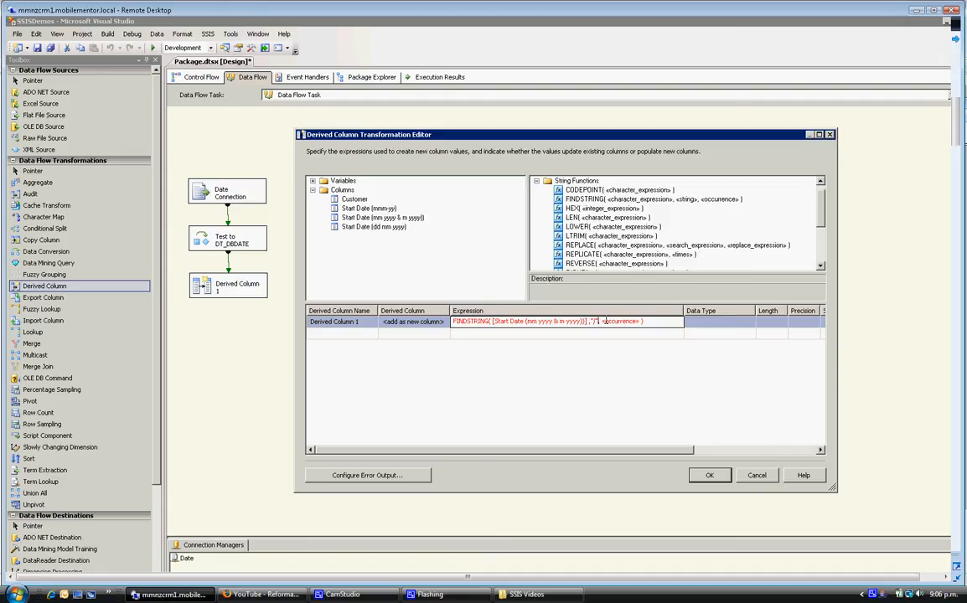
double_click(618, 321)
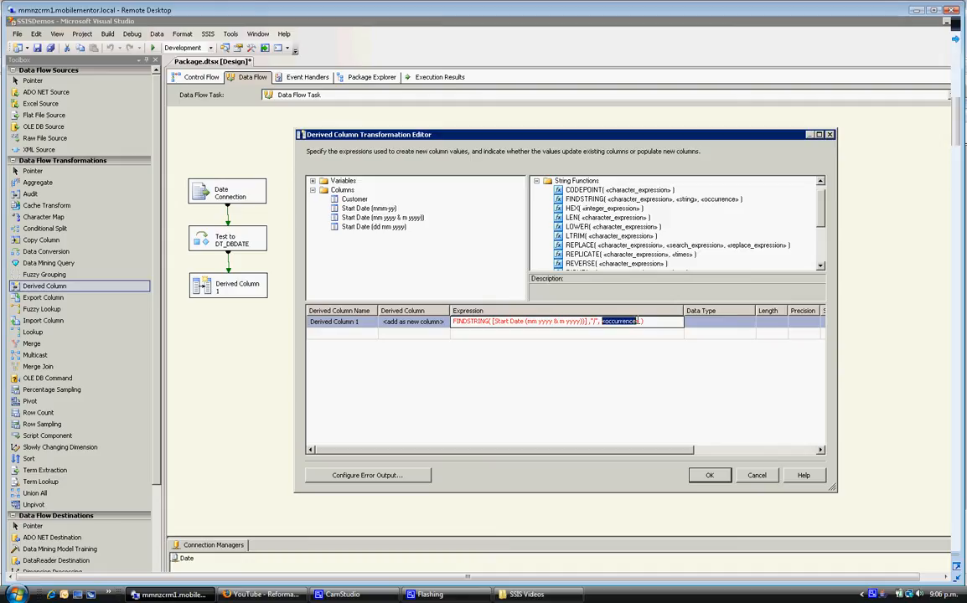
type("1")
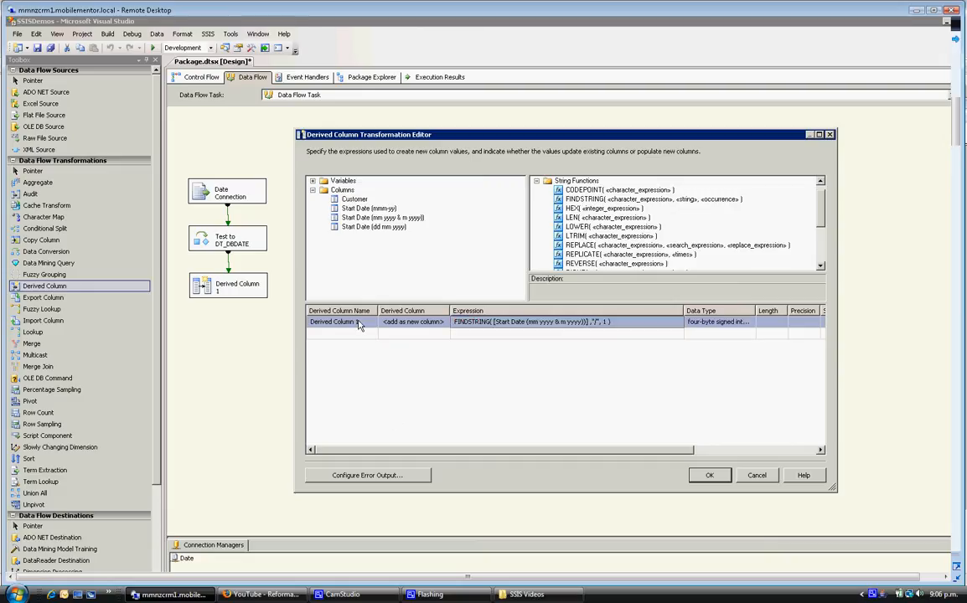
- Name the first column 'Position of FS' and add a second column computing the FINDSTRING result minus 1
type("P")
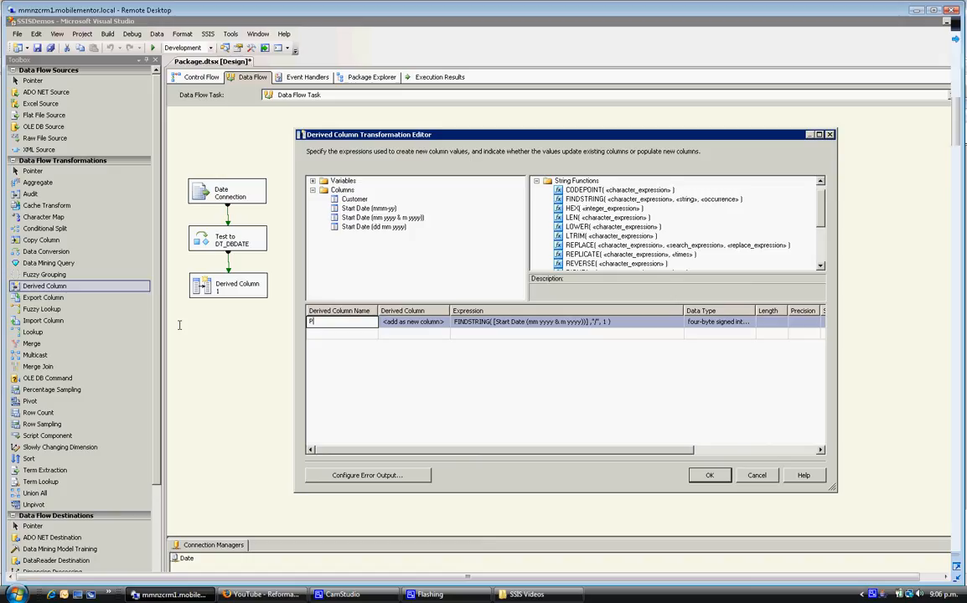
type("Position of")
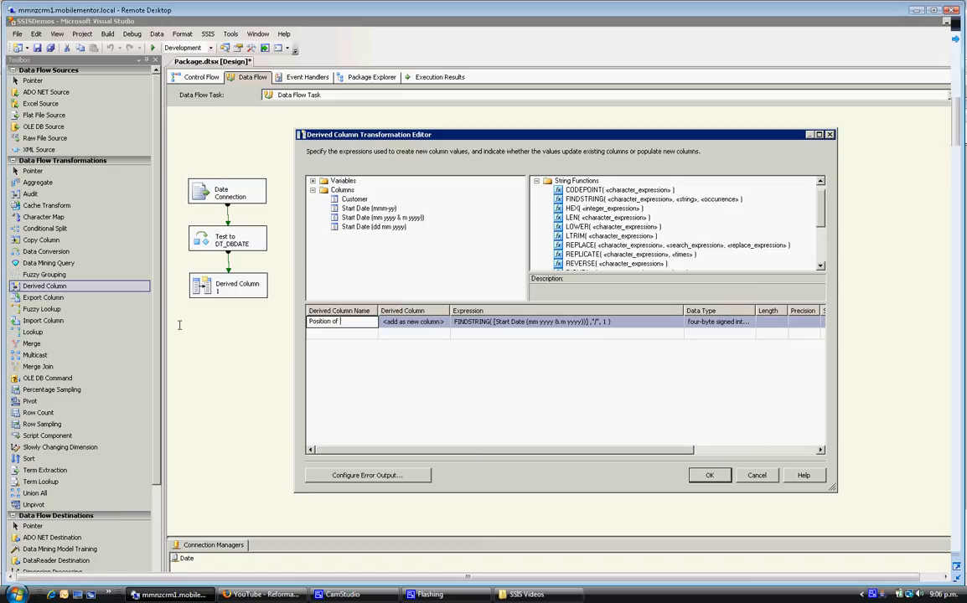
type("FS")
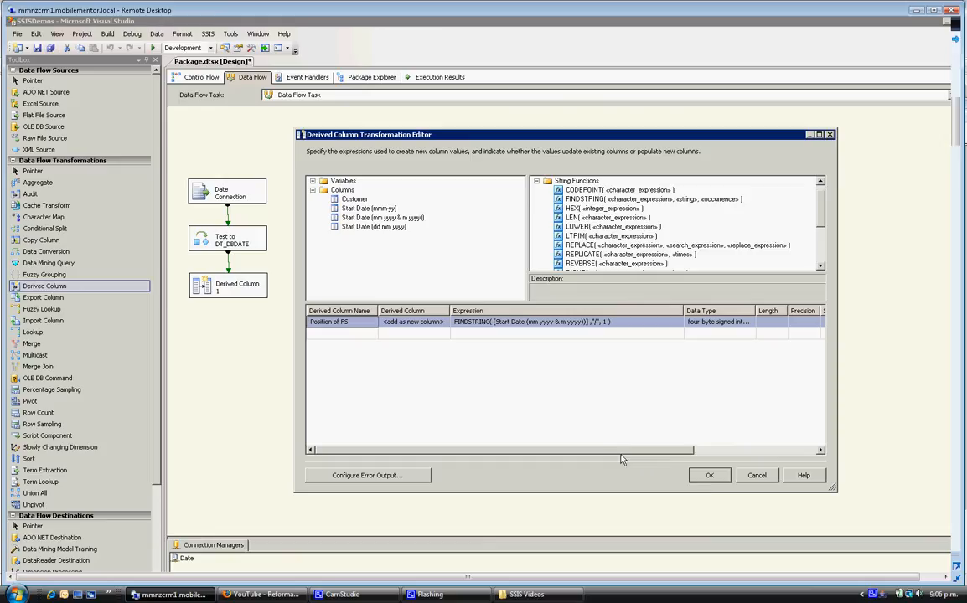
mouse_move(575, 370)
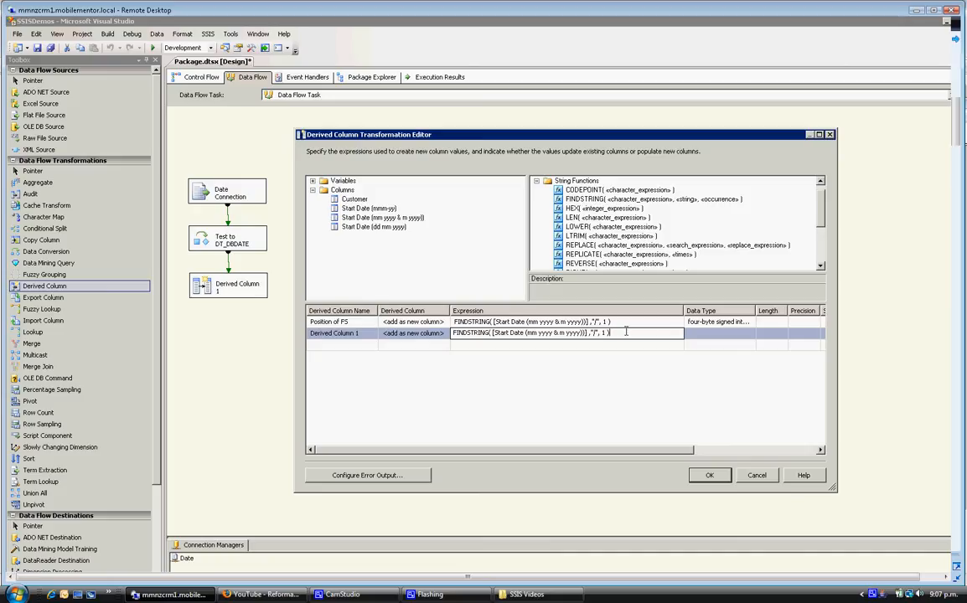
type("-1")
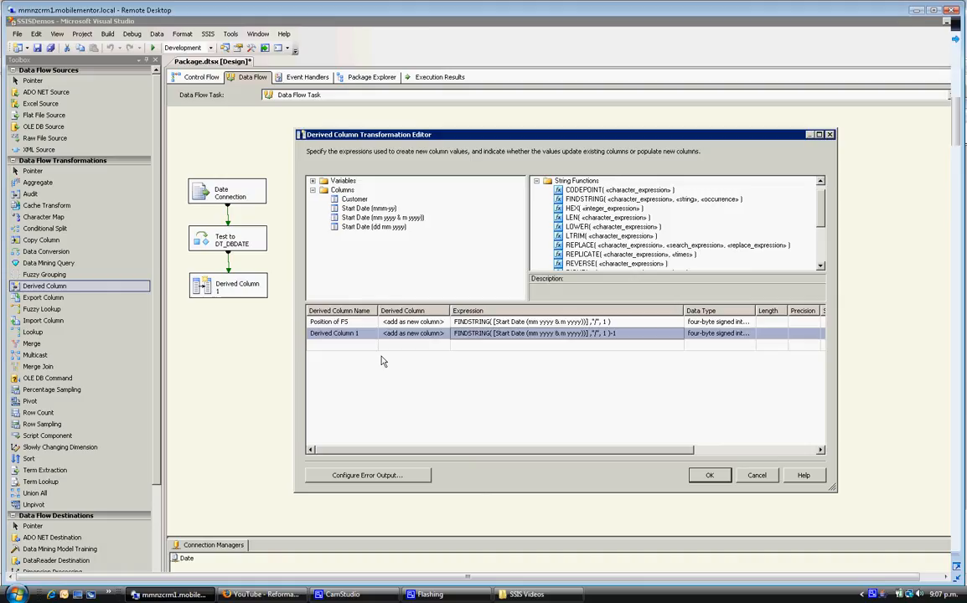
double_click(333, 332)
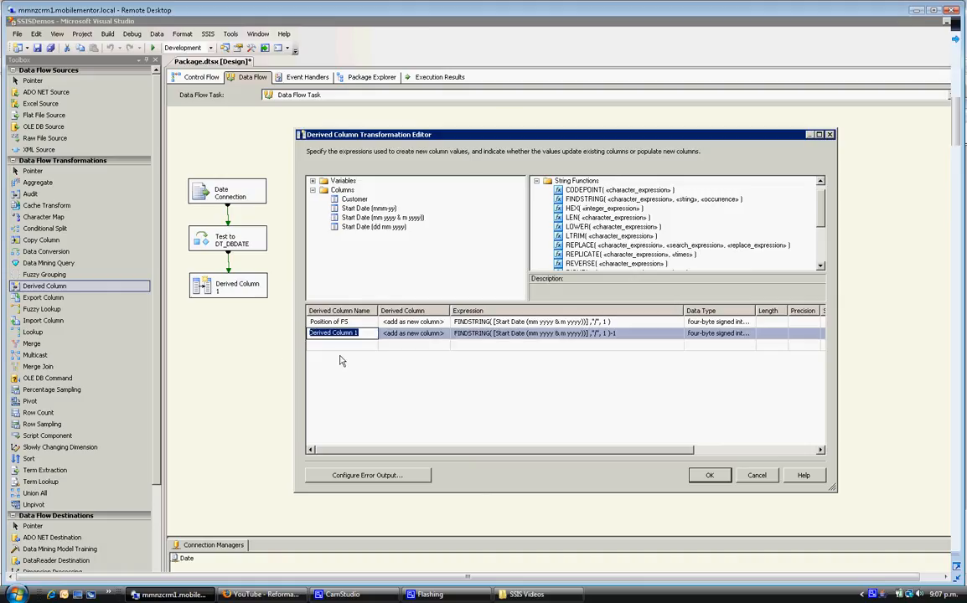
mouse_move(347, 350)
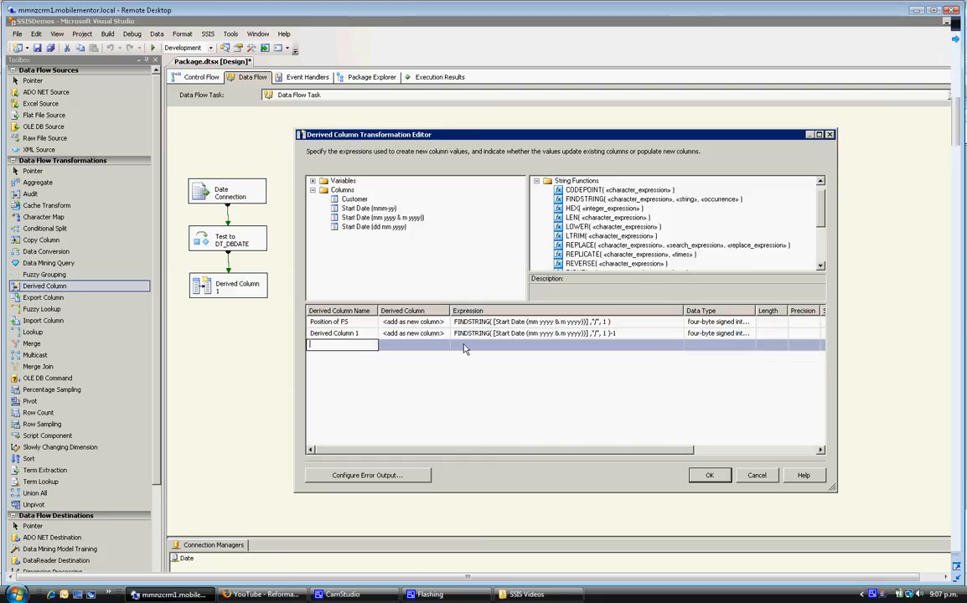
- Add a row with SUBSTRING([Start Date ...], 1, FINDSTRING(...)-1), reusing the slash-position expression as length
left_click(568, 344)
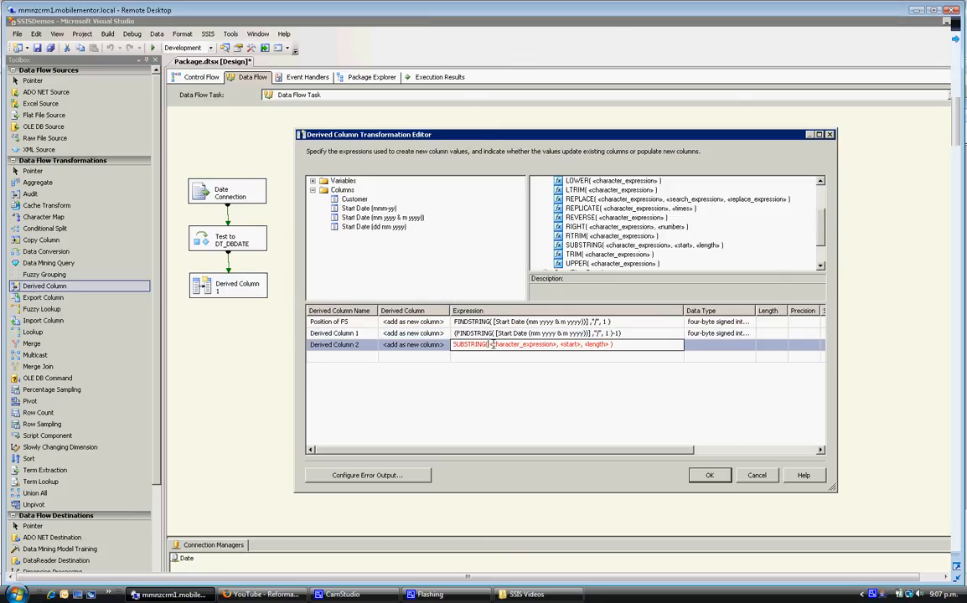
double_click(522, 343)
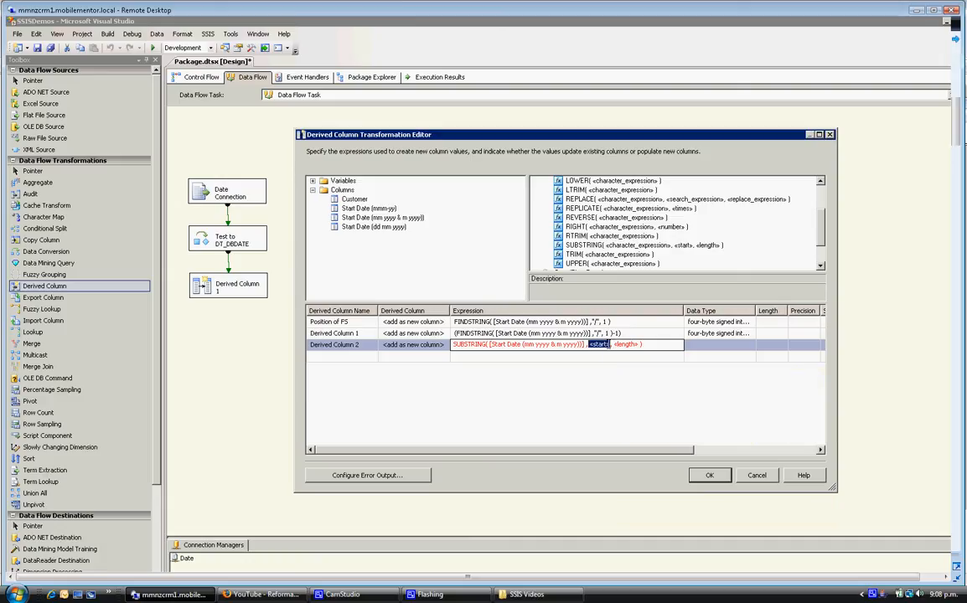
type("1")
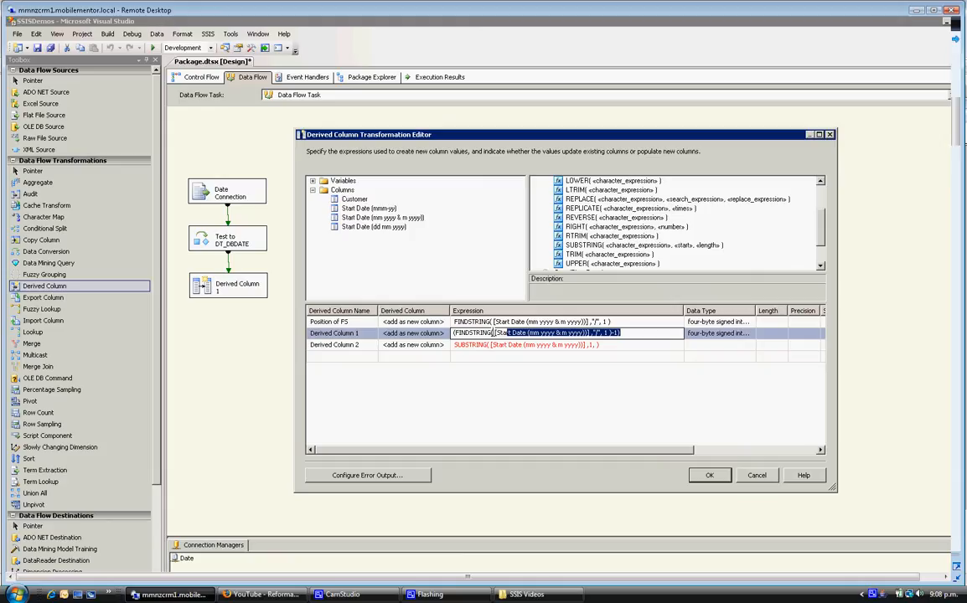
right_click(536, 334)
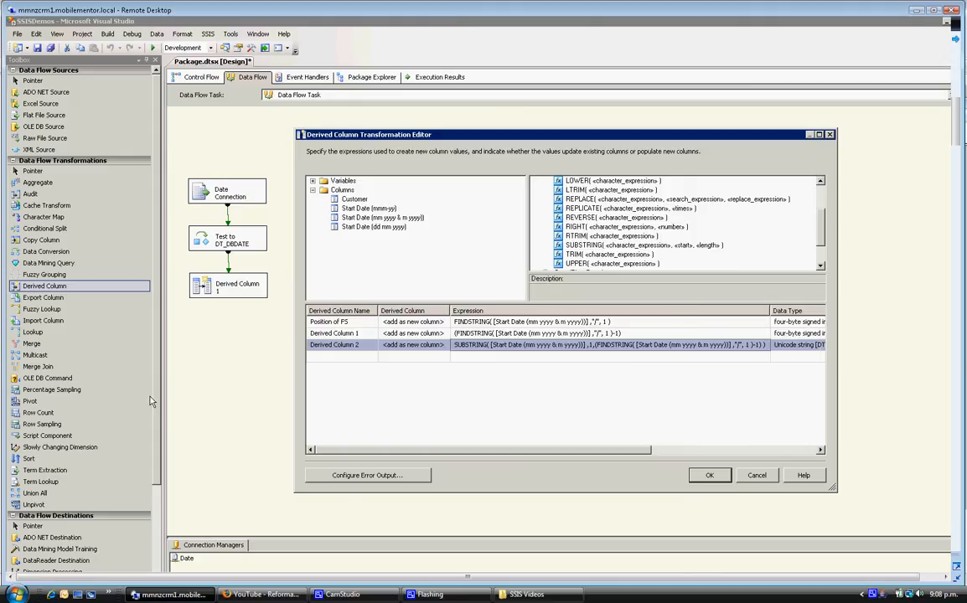
- Rename Derived Column 2 to 'Month'
double_click(340, 344)
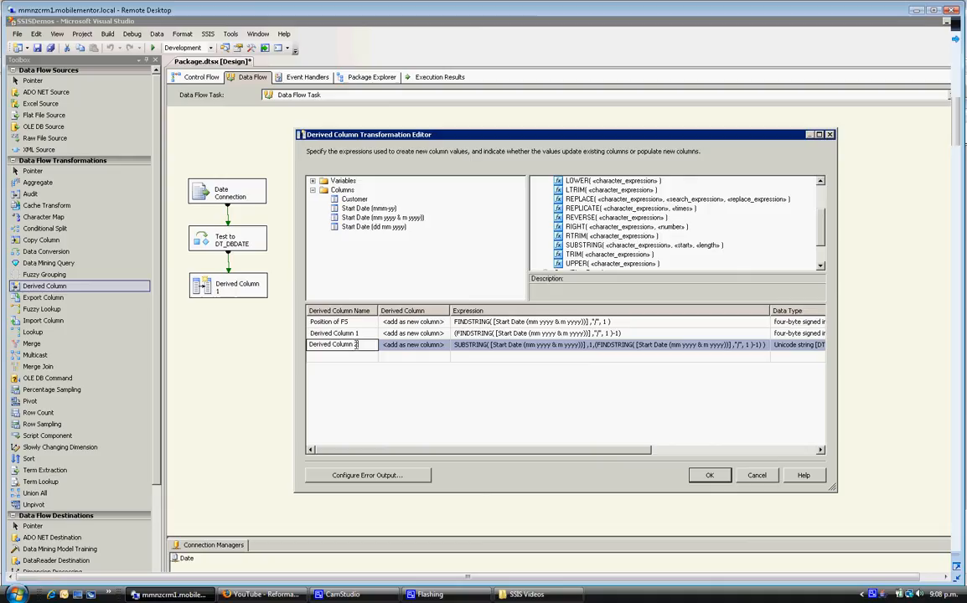
type("mm")
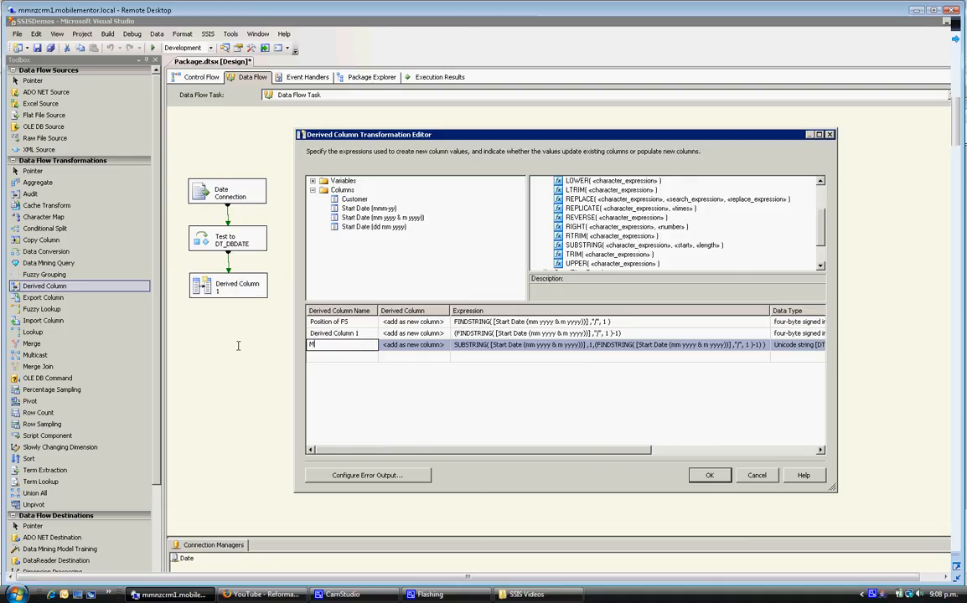
type("onth")
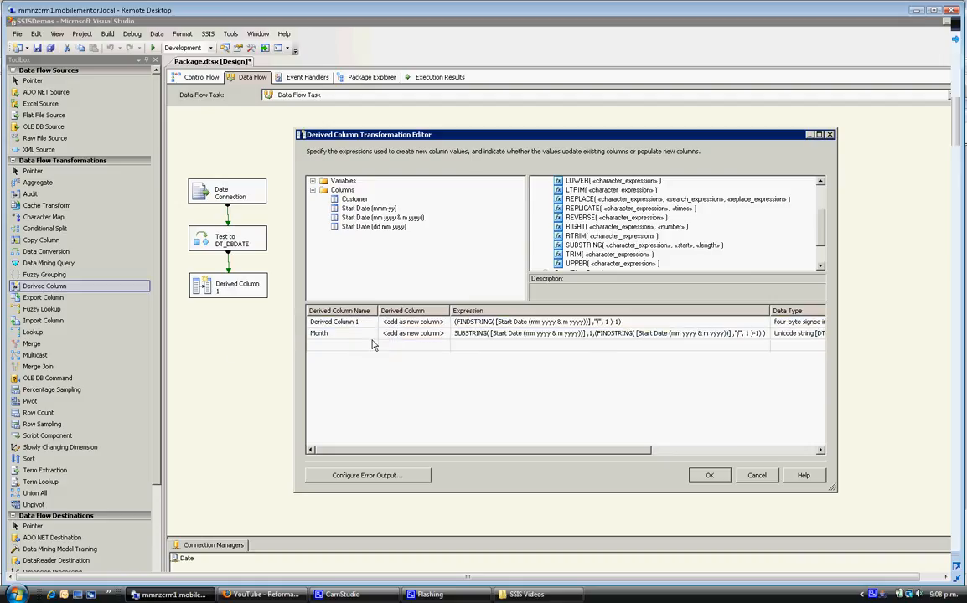
- Delete the helper Derived Column 1 row so only Month remains, and confirm the editor
right_click(335, 322)
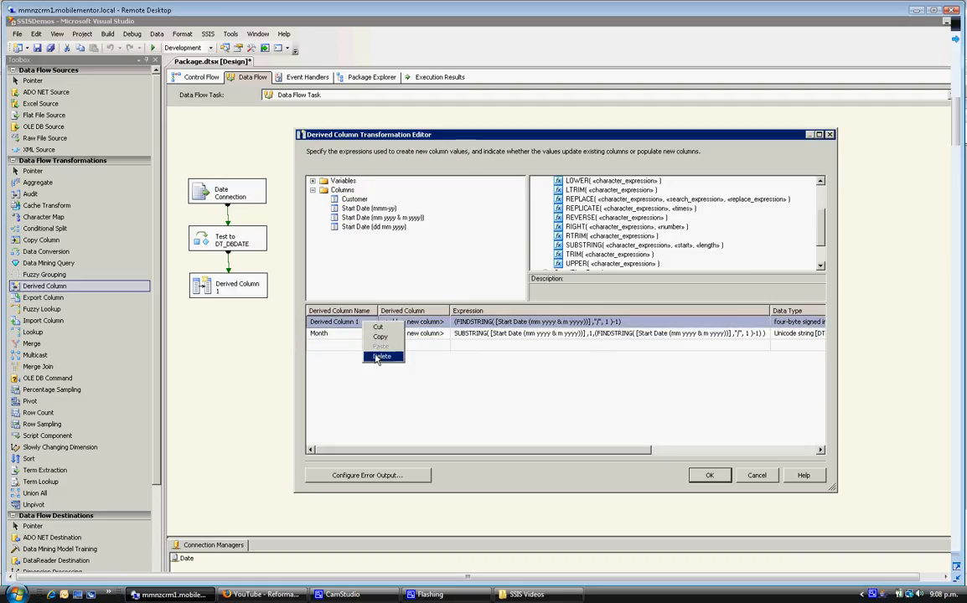
left_click(382, 357)
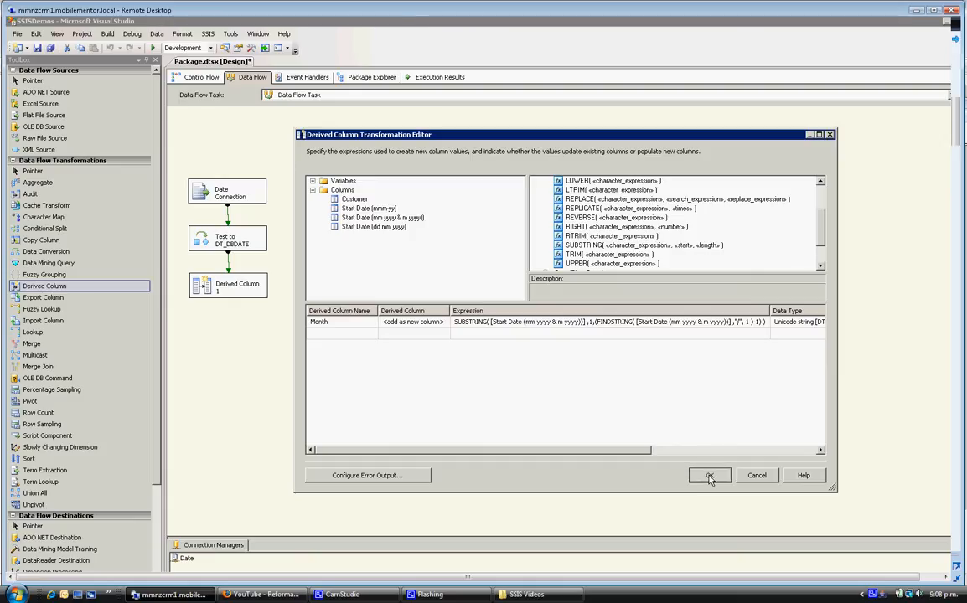
left_click(709, 475)
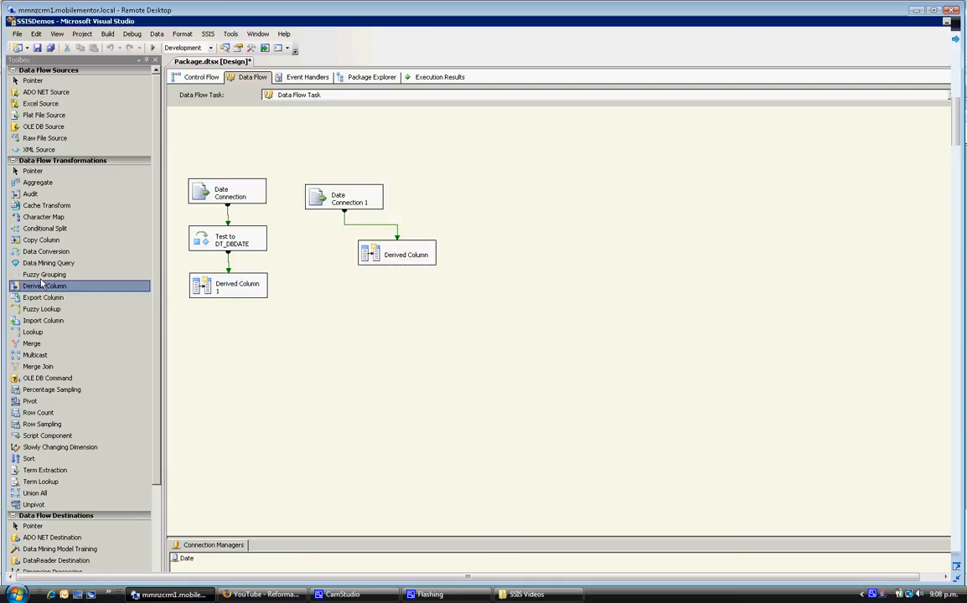
- Add Derived Column 2 after Derived Column and attach a grid data viewer to the path between them
left_click_drag(44, 286, 456, 329)
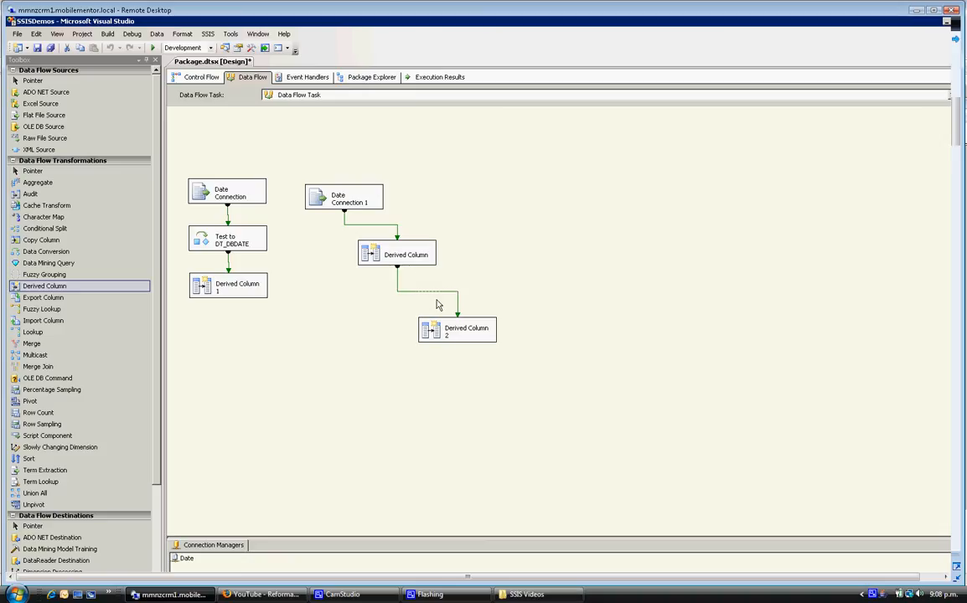
double_click(438, 305)
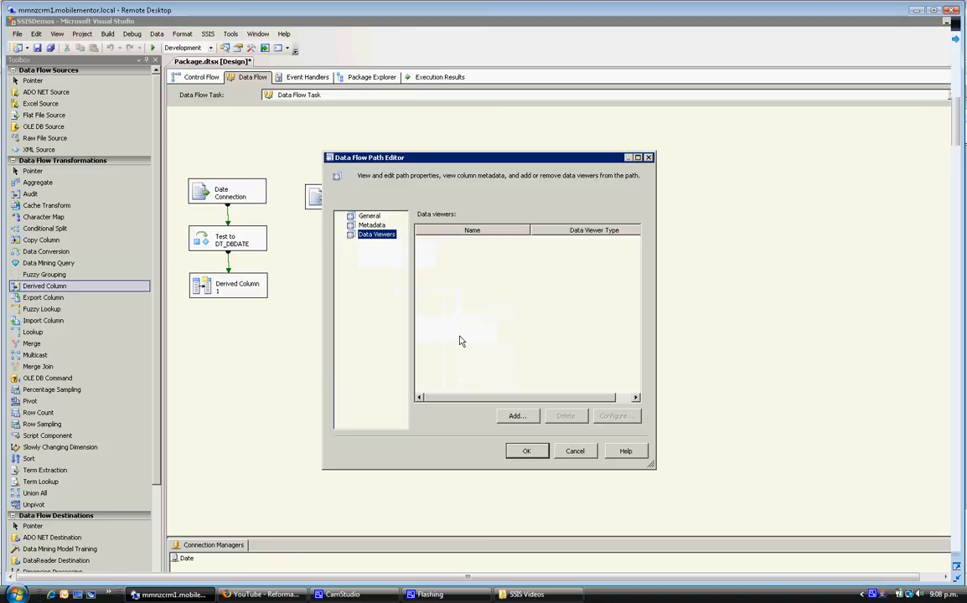
left_click(517, 416)
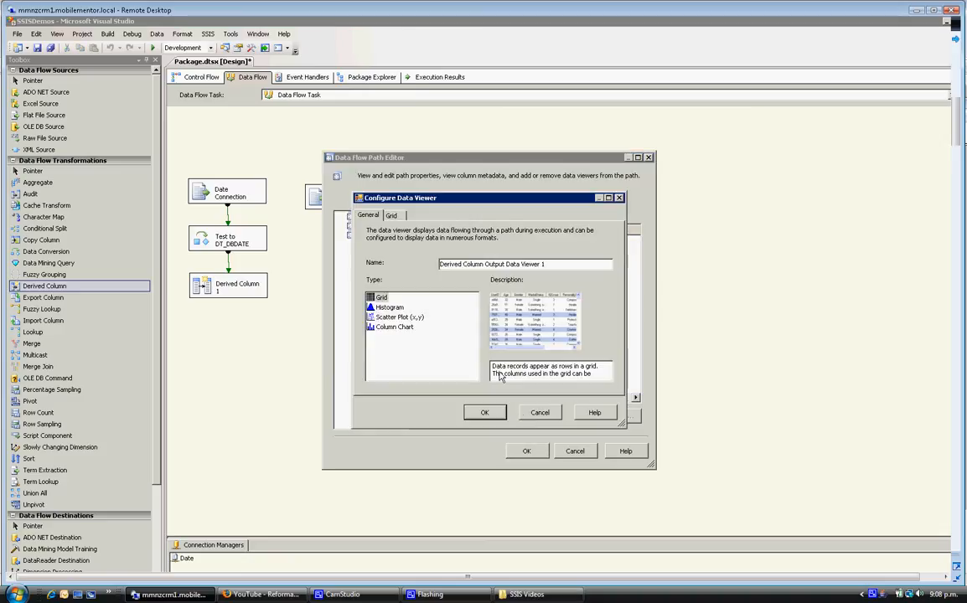
left_click(392, 216)
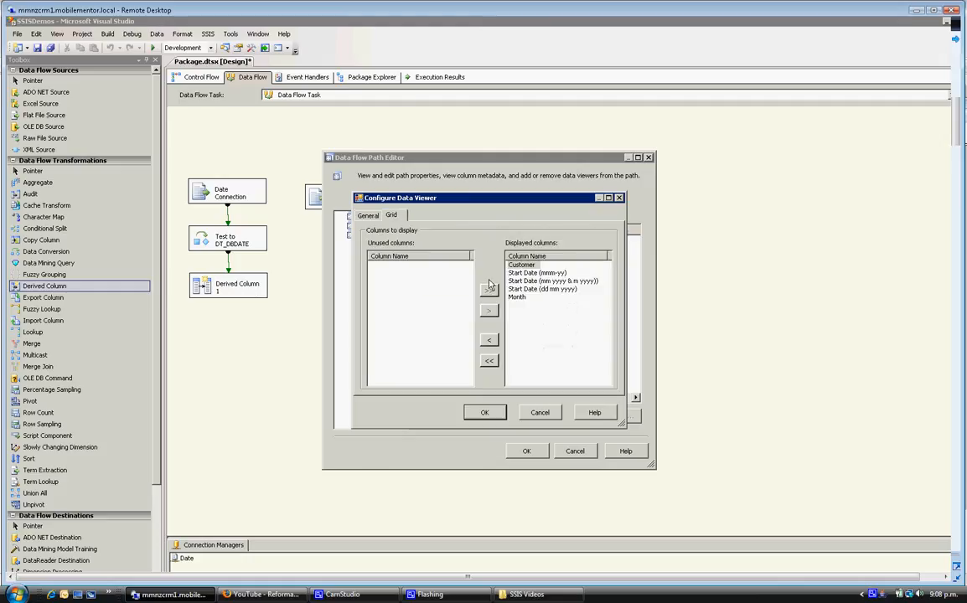
left_click(537, 273)
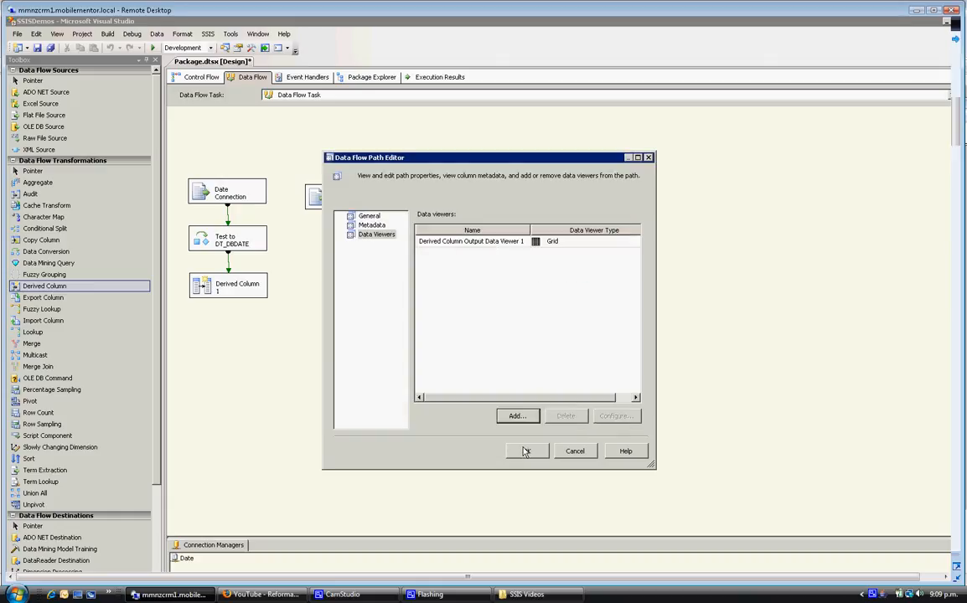
left_click(527, 451)
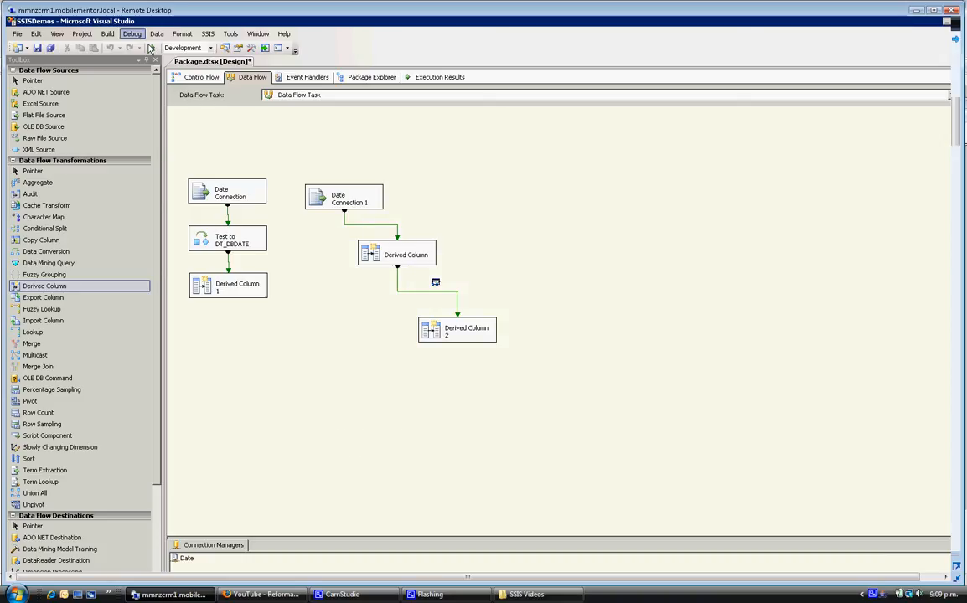
- Start debugging so the grid viewer lists Customer, Start Date and Month for the 11 rows
left_click(151, 48)
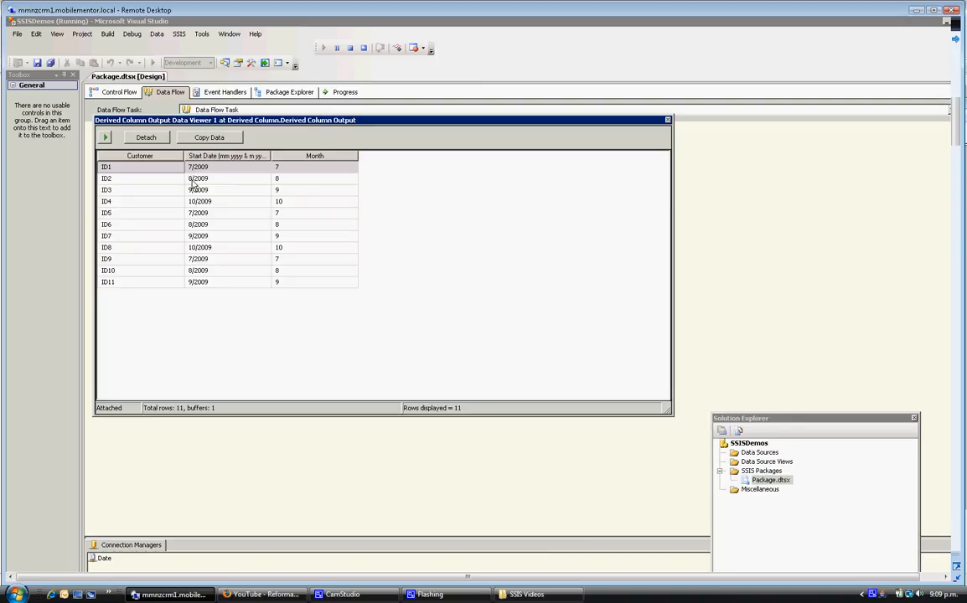
mouse_move(297, 174)
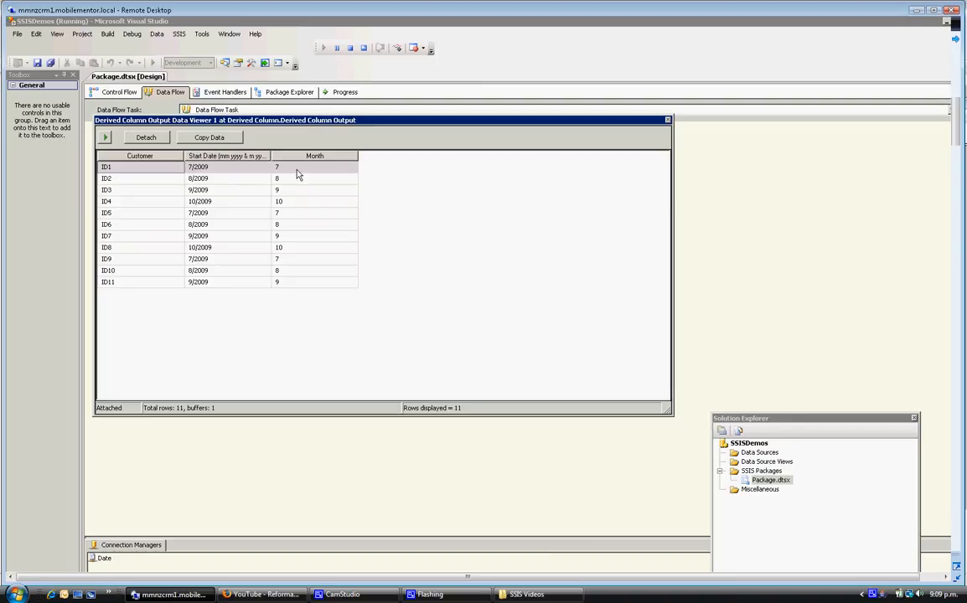
mouse_move(282, 285)
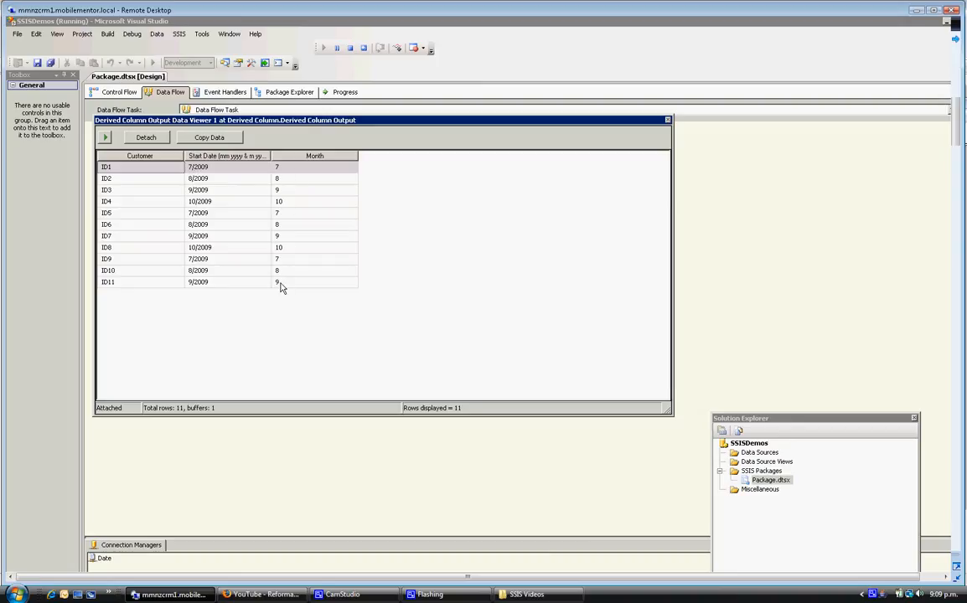
mouse_move(277, 300)
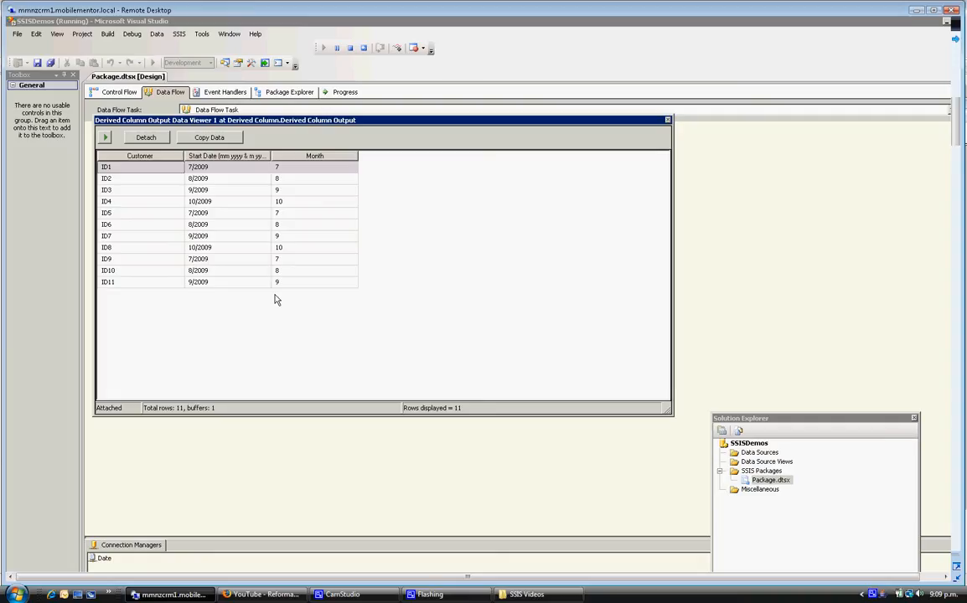
mouse_move(398, 394)
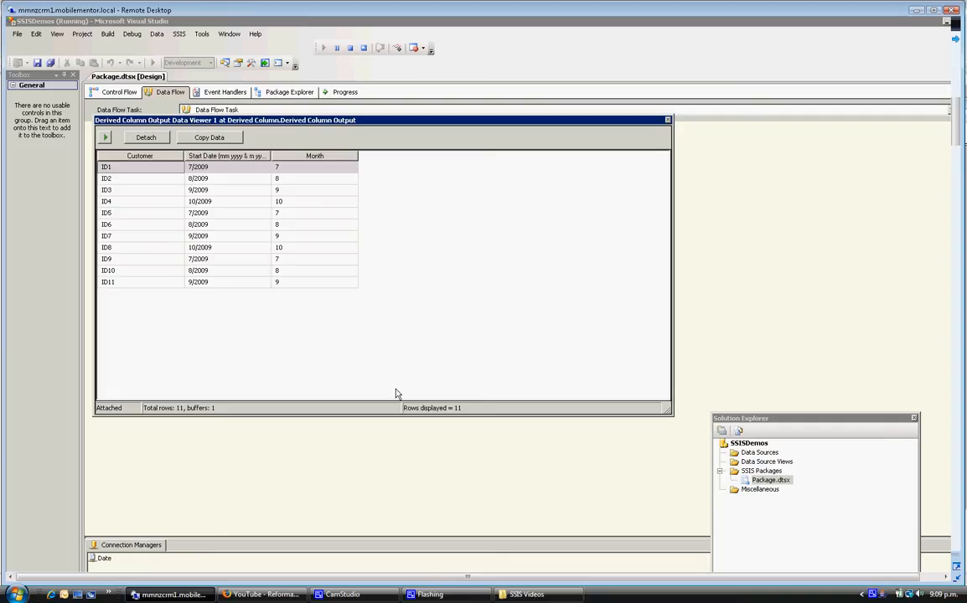